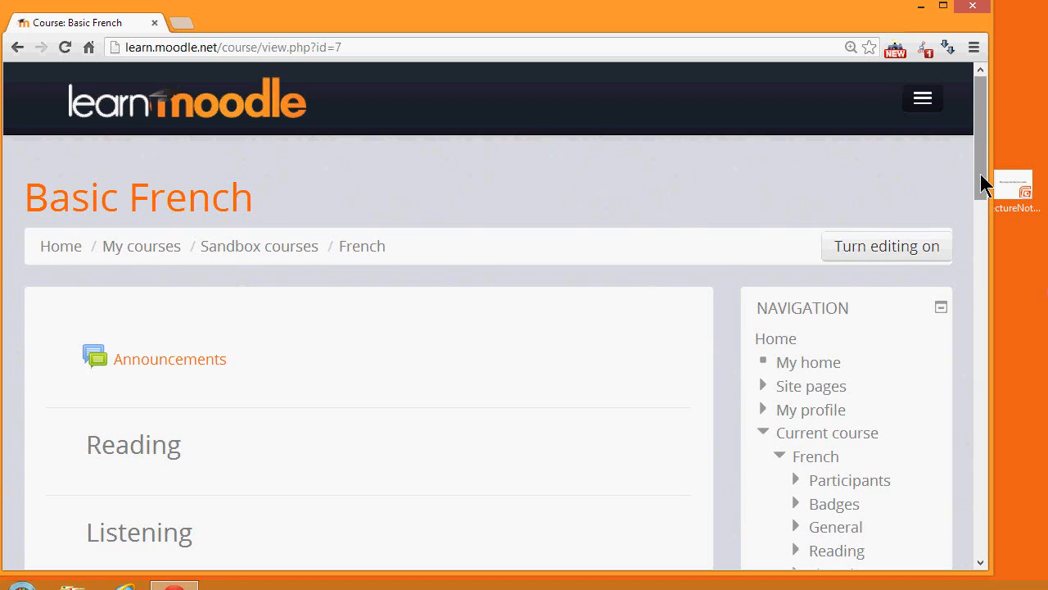
# Turn editing on for the Basic French course from Course administration.
pyautogui.scroll(-3)
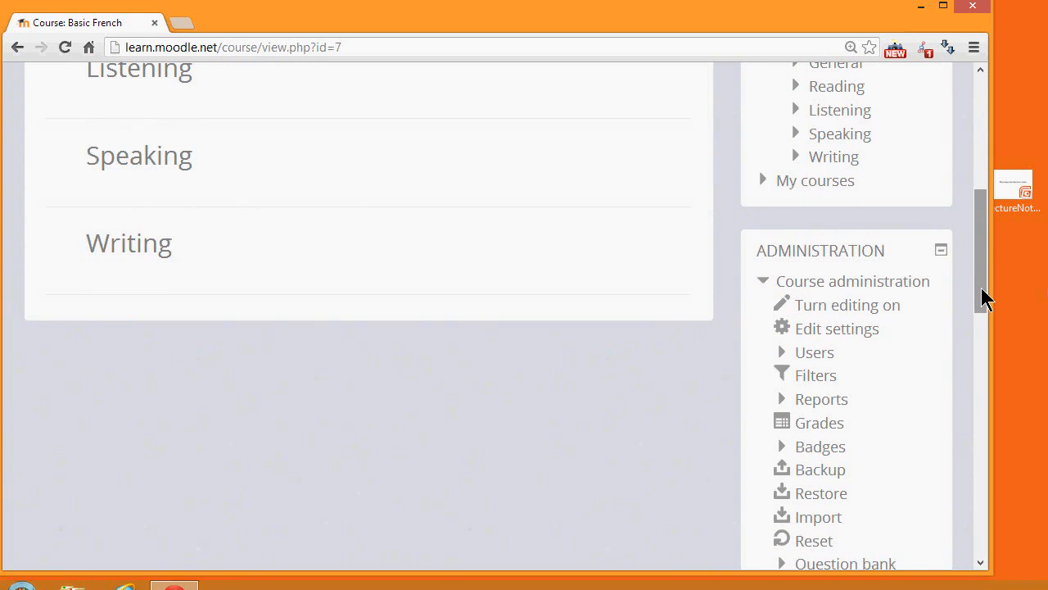
pyautogui.click(847, 304)
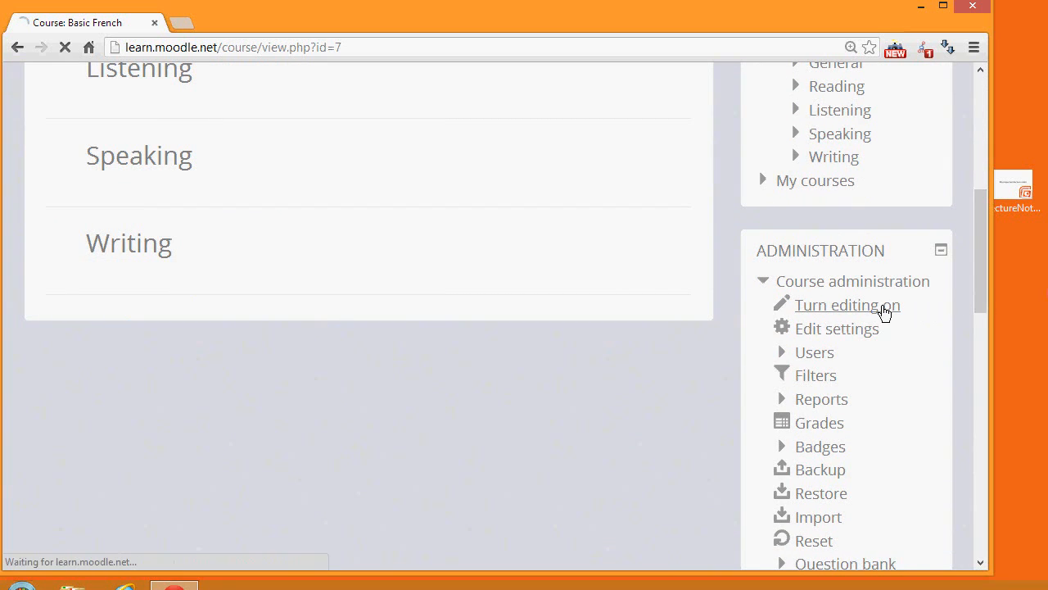
pyautogui.click(846, 305)
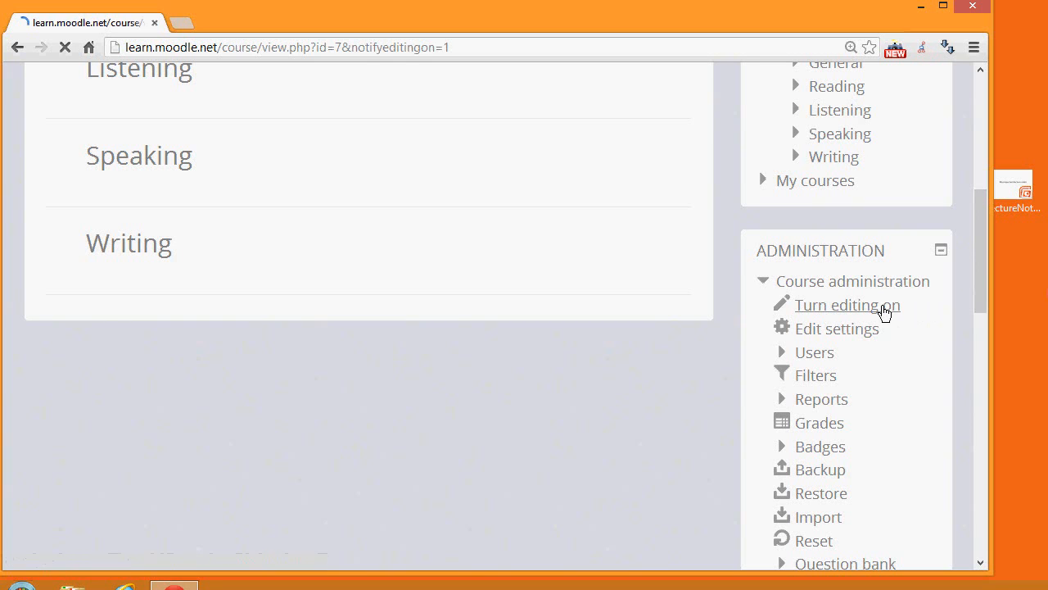
pyautogui.click(847, 305)
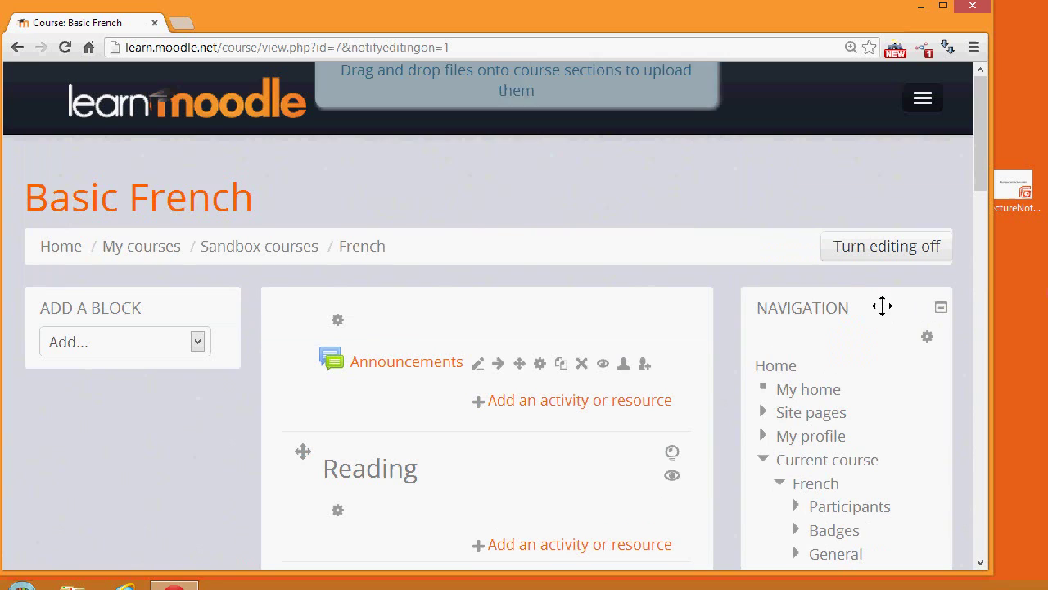
pyautogui.moveTo(583, 168)
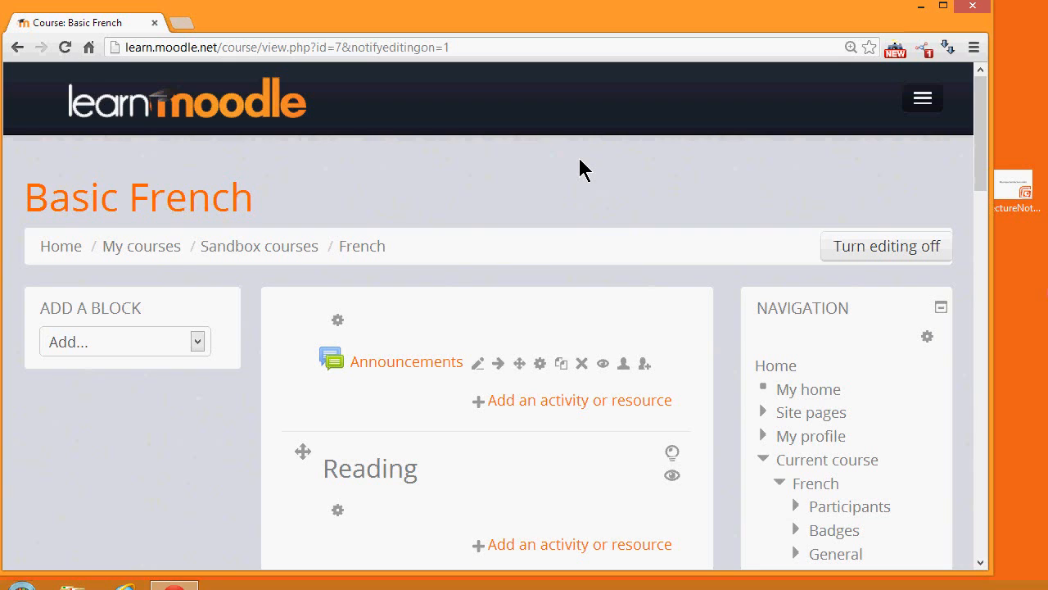
pyautogui.moveTo(1018, 200)
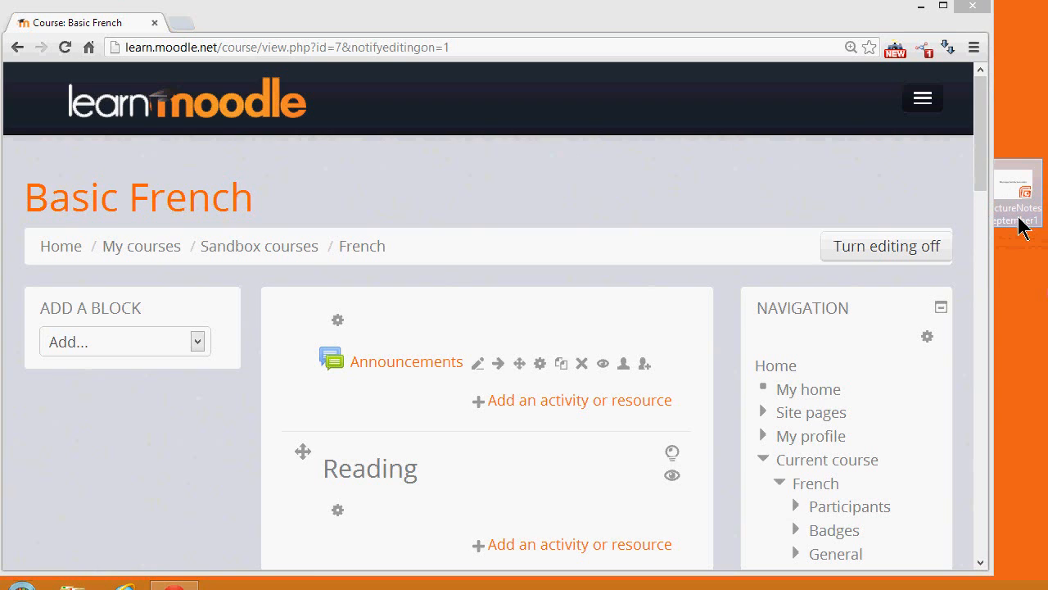
pyautogui.moveTo(982, 172)
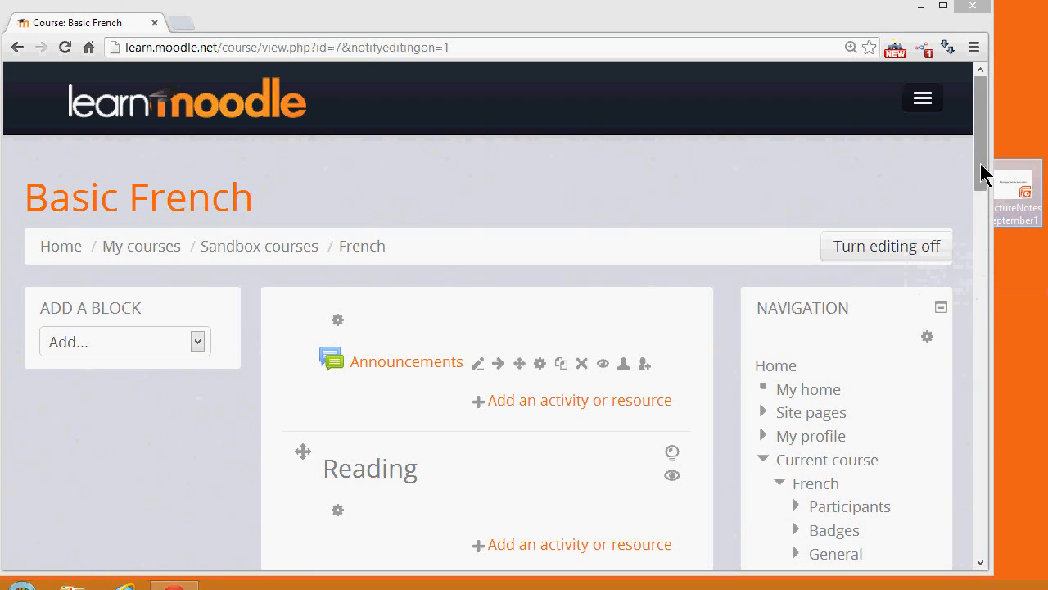
pyautogui.scroll(-3)
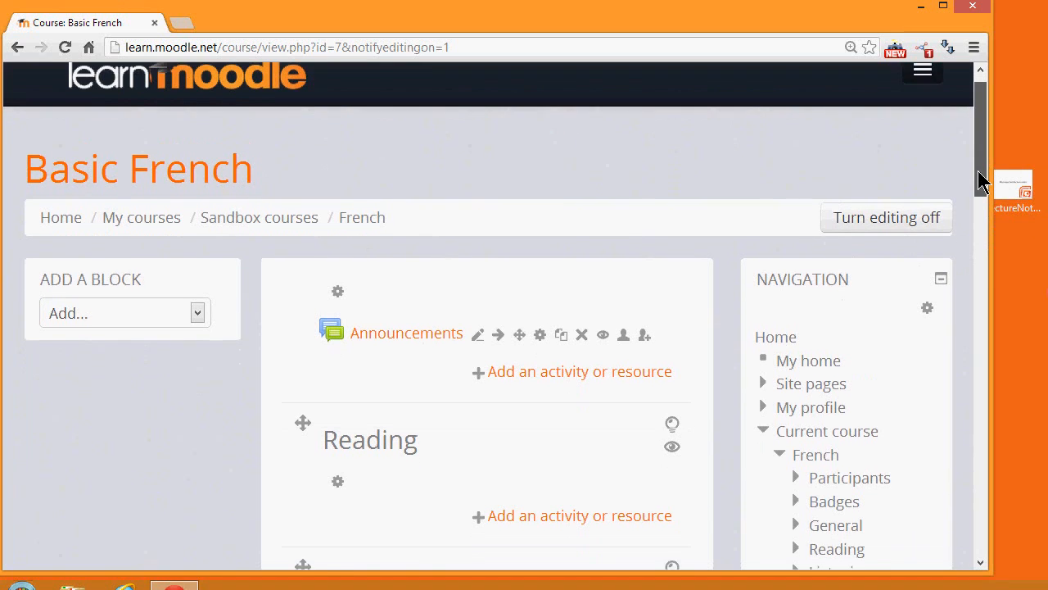
pyautogui.scroll(-3)
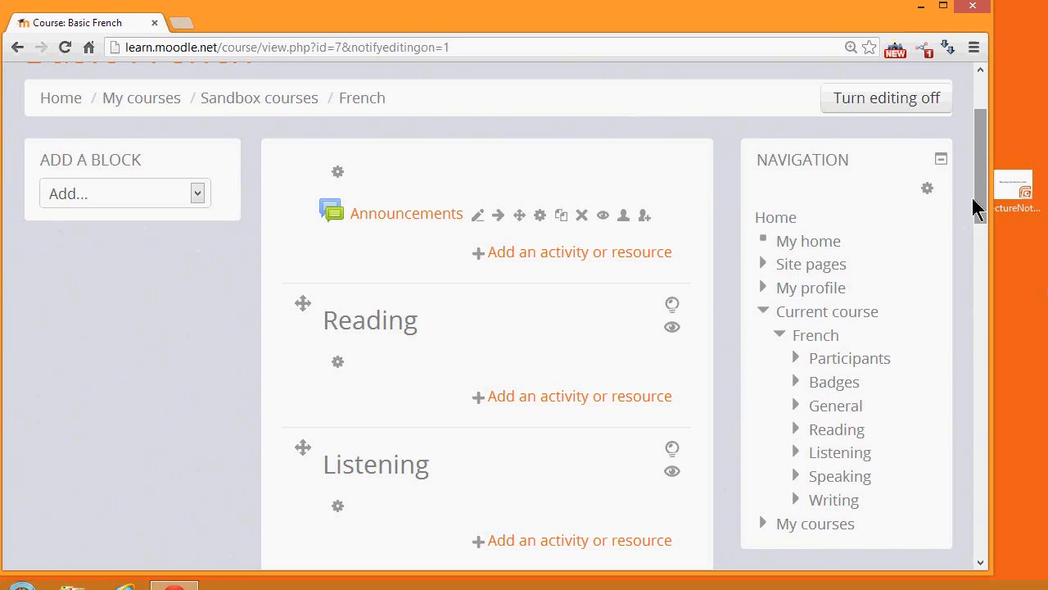
pyautogui.moveTo(412, 332)
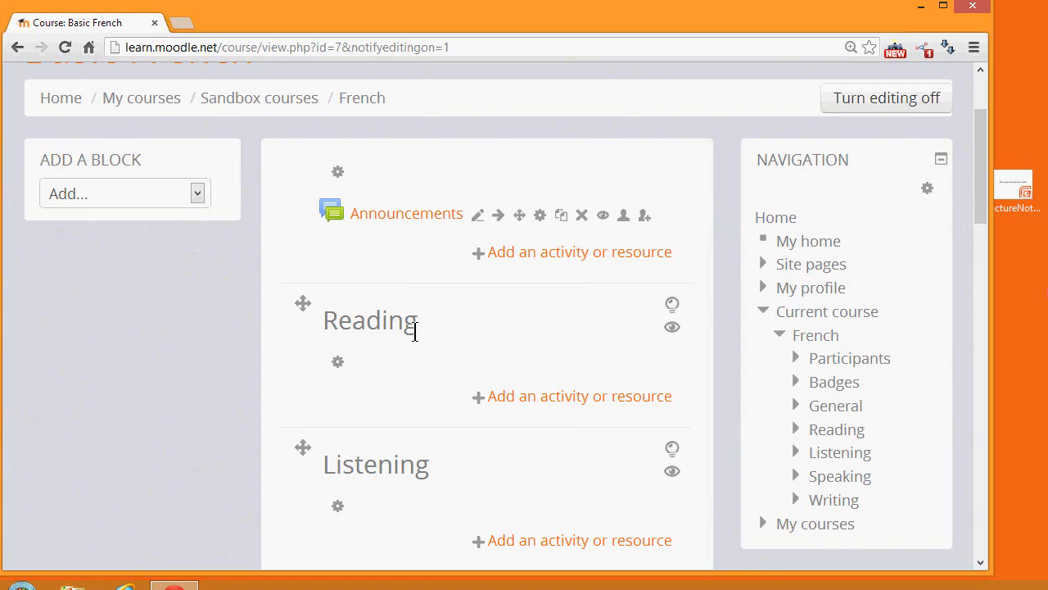
pyautogui.moveTo(925, 308)
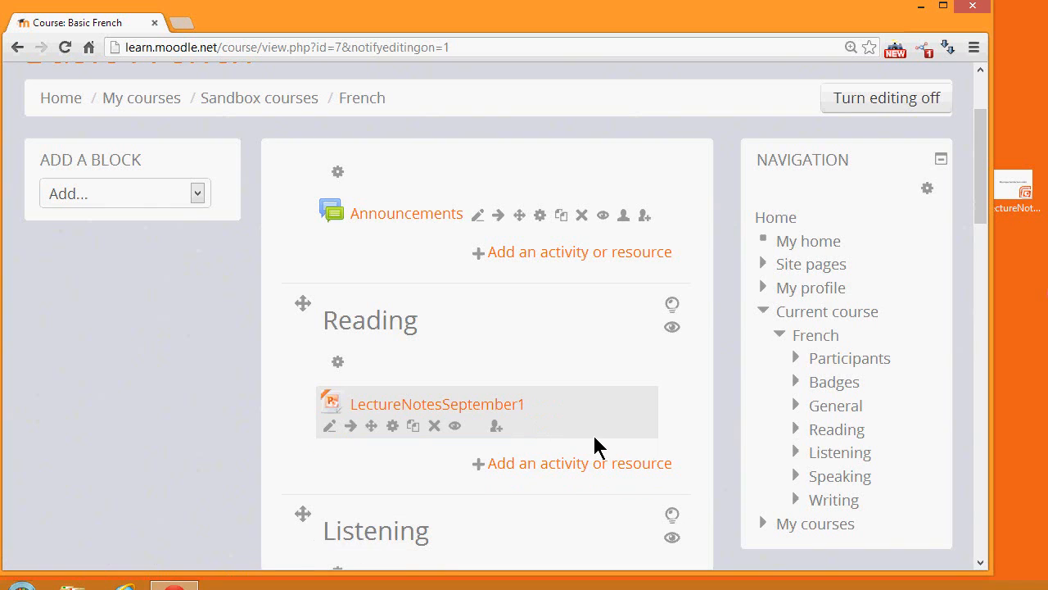
pyautogui.moveTo(370, 426)
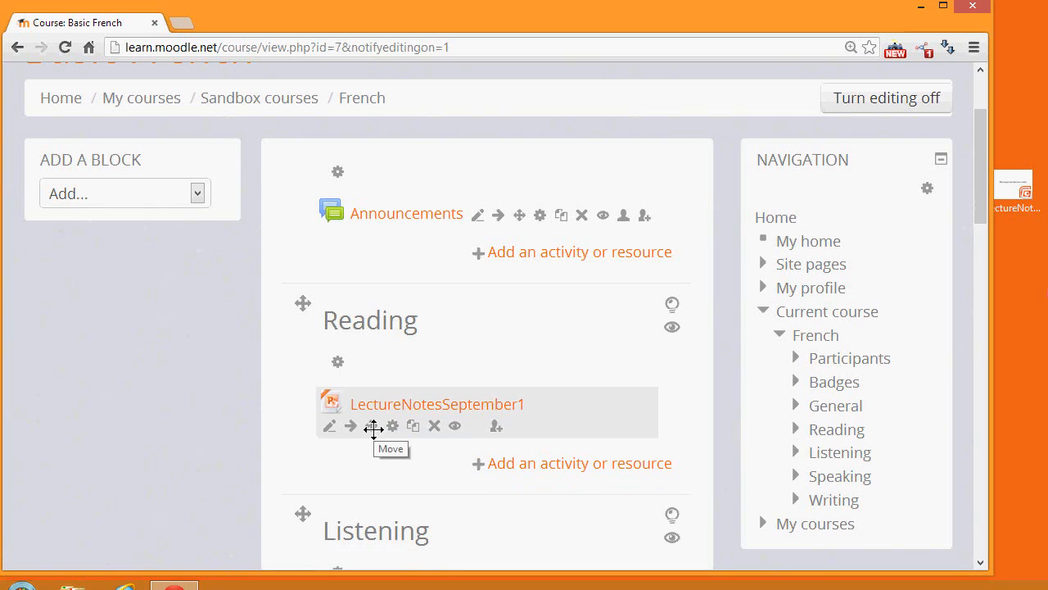